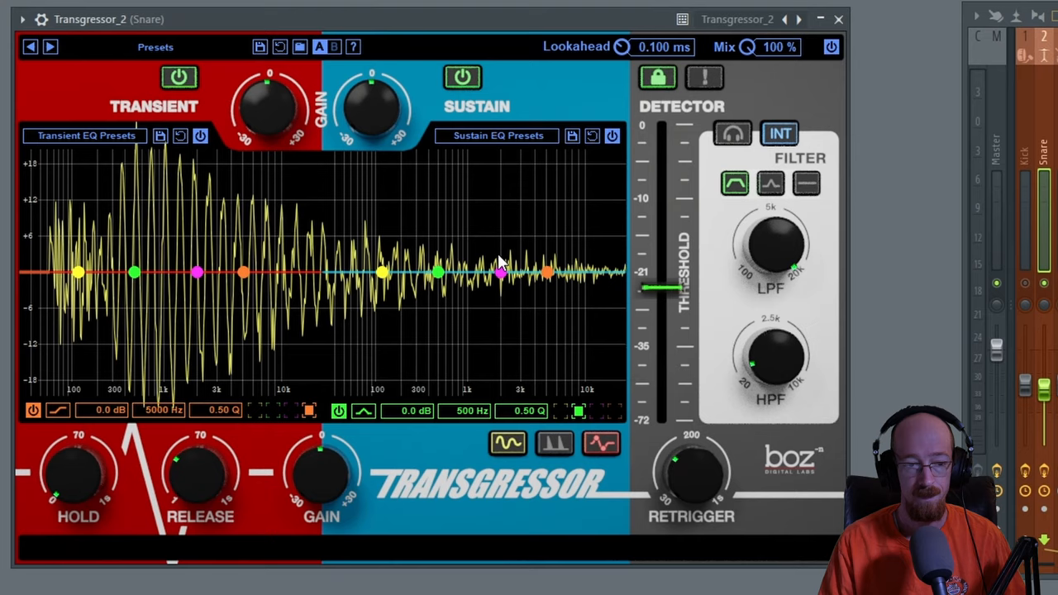
mouse_move(526, 111)
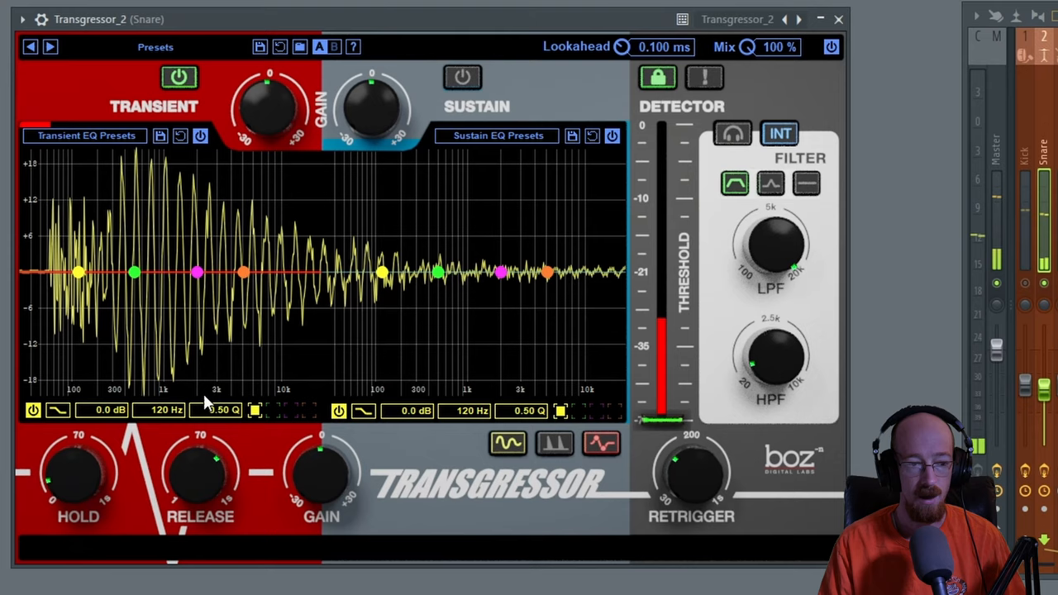
- Bypass Transgressor's Sustain section on the snare so only transients are heard
left_click_drag(268, 108, 281, 91)
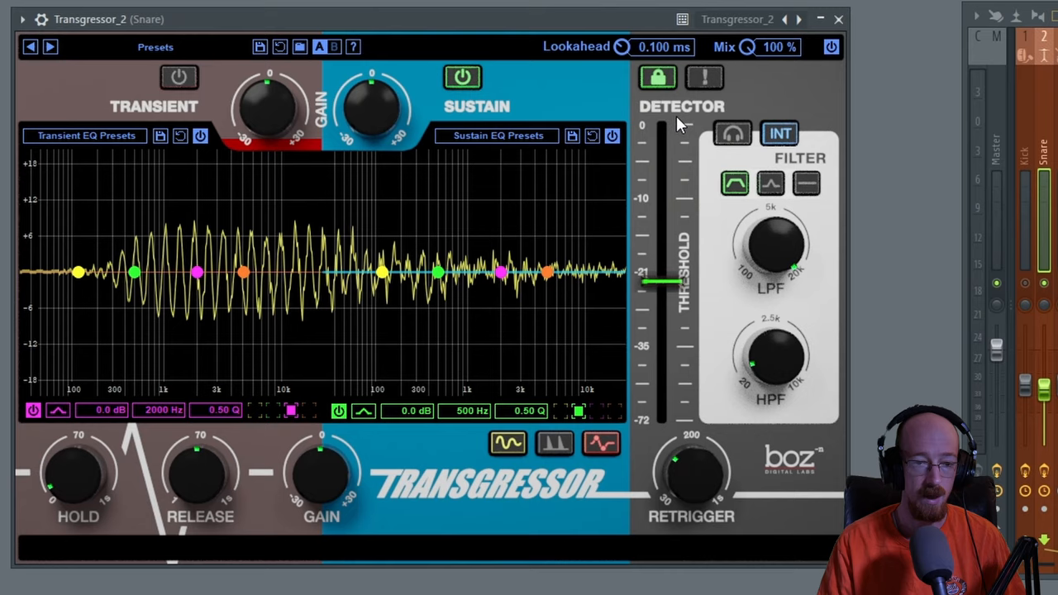
mouse_move(77, 494)
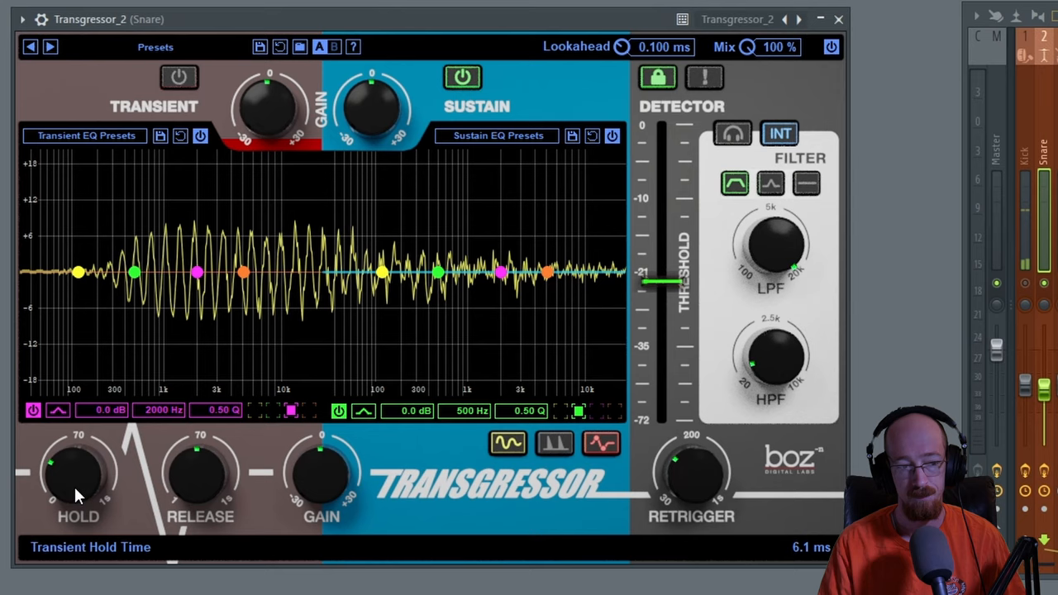
- Adjust the snare's transient Hold knob while auditioning the sustain alone
left_click_drag(199, 475, 185, 492)
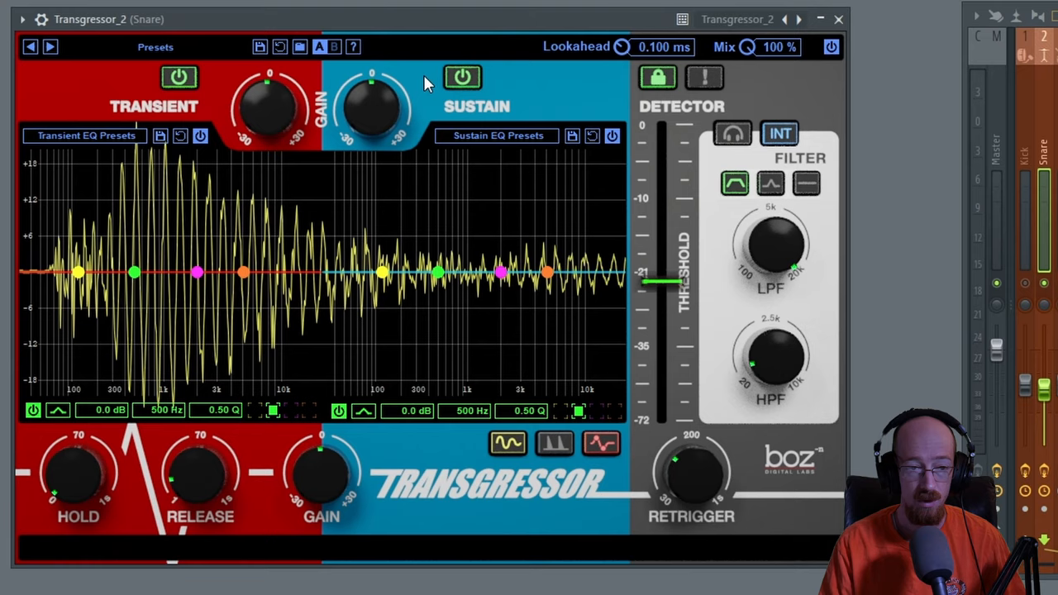
- Power off the snare's Sustain section to audition only the transients
left_click(461, 76)
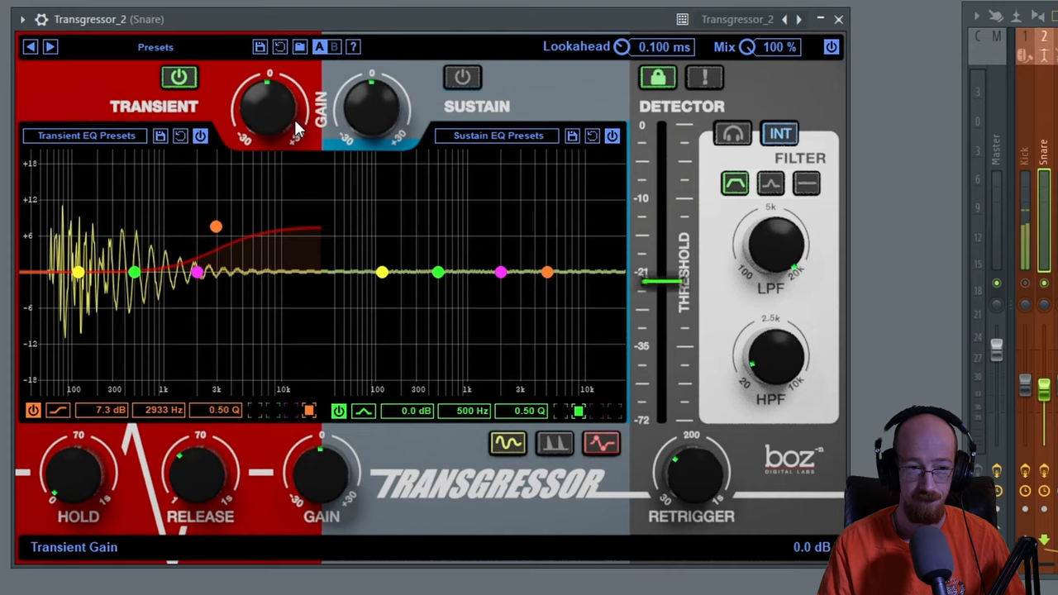
- Cut the snare transient's low end and toggle the detector to EXT and back to INT
left_click(55, 411)
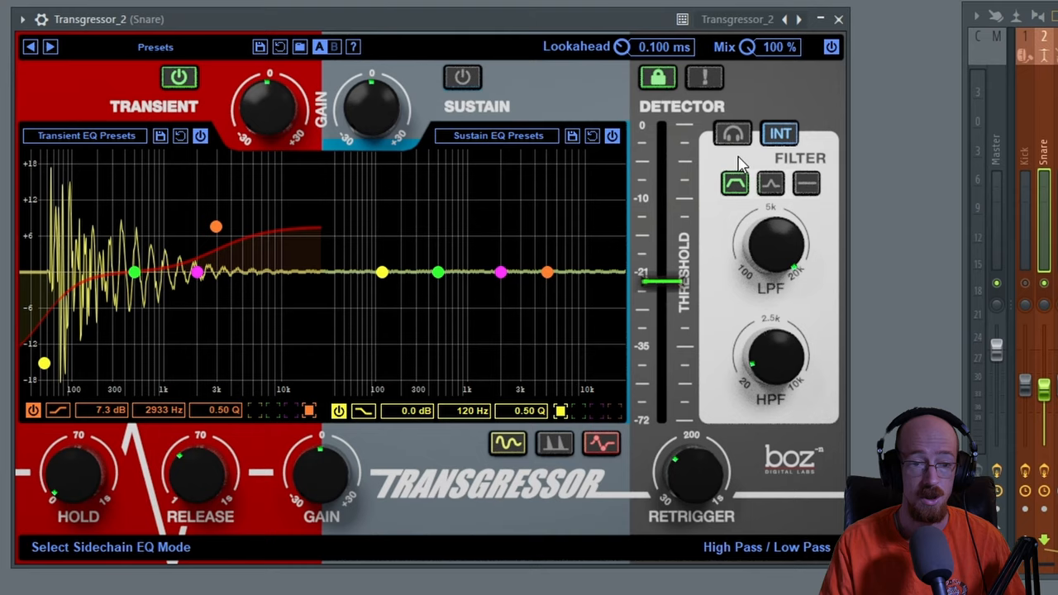
left_click(778, 133)
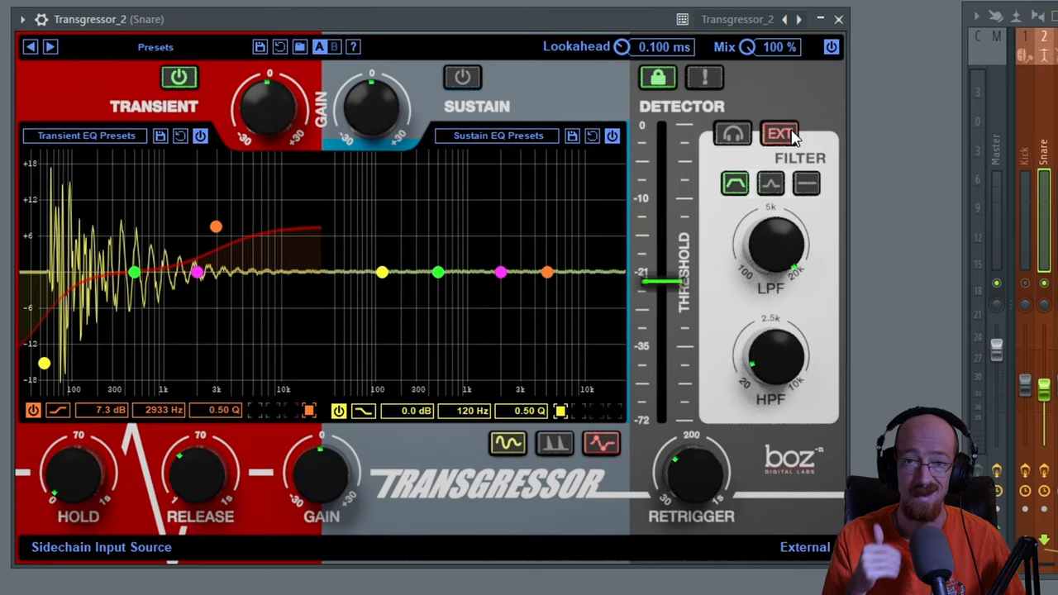
left_click(779, 132)
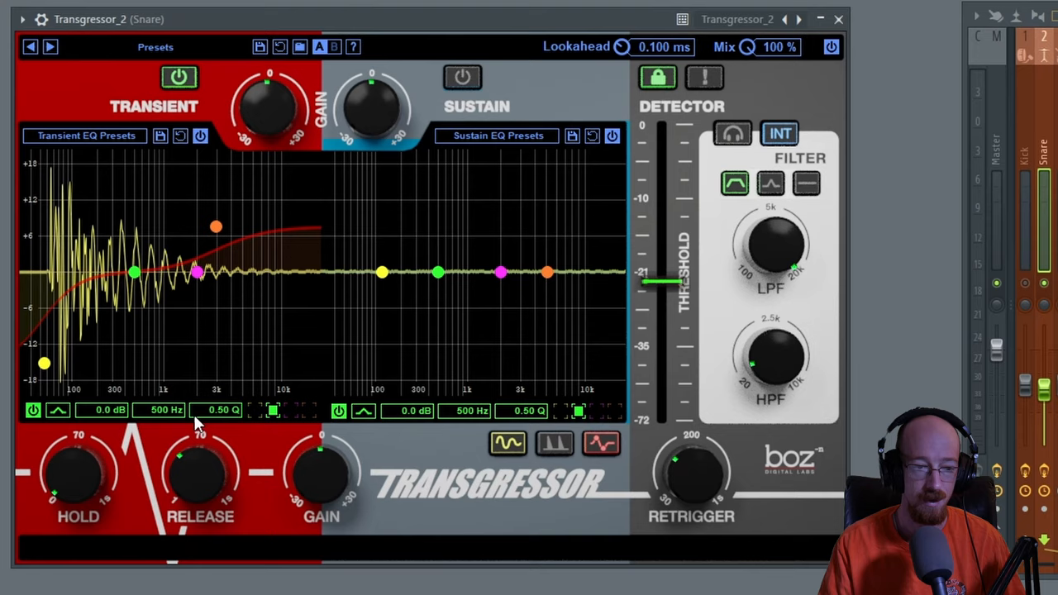
mouse_move(139, 292)
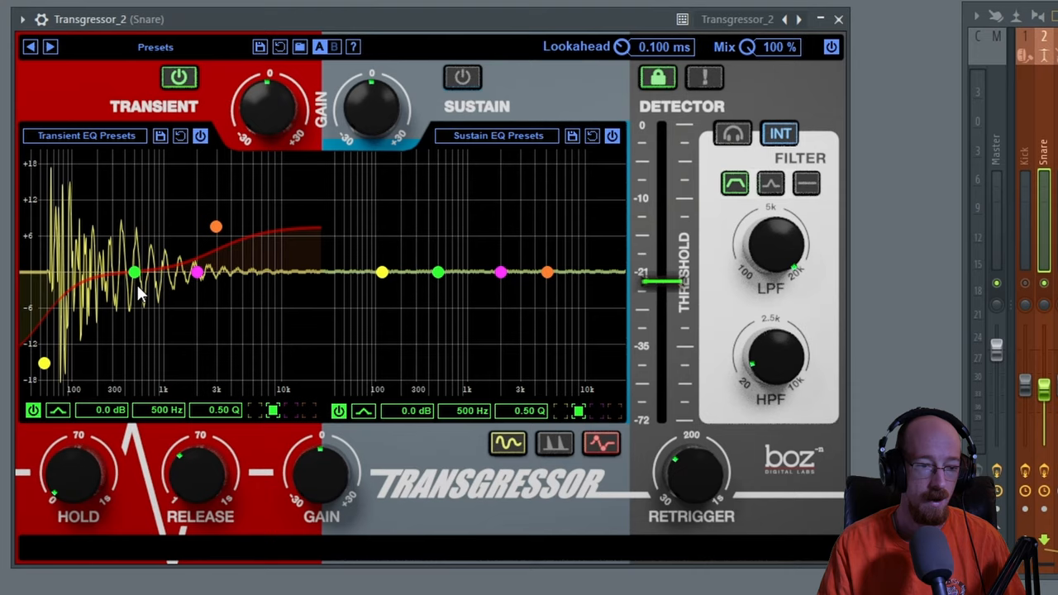
- Nudge the transient mid band near 546 Hz and set the low cut around 42 Hz
left_click_drag(135, 273, 138, 270)
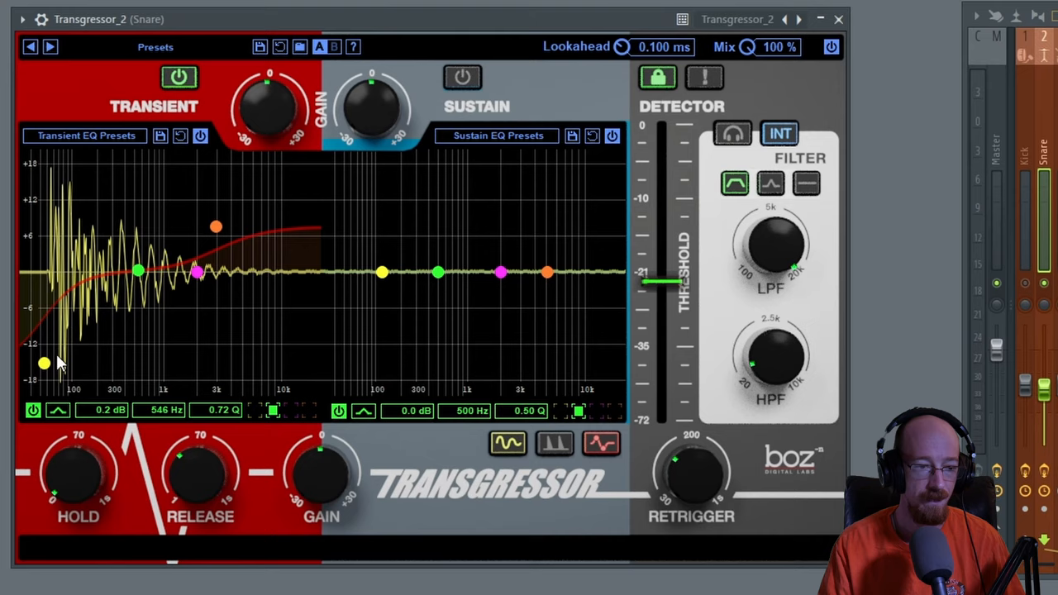
left_click_drag(45, 363, 39, 365)
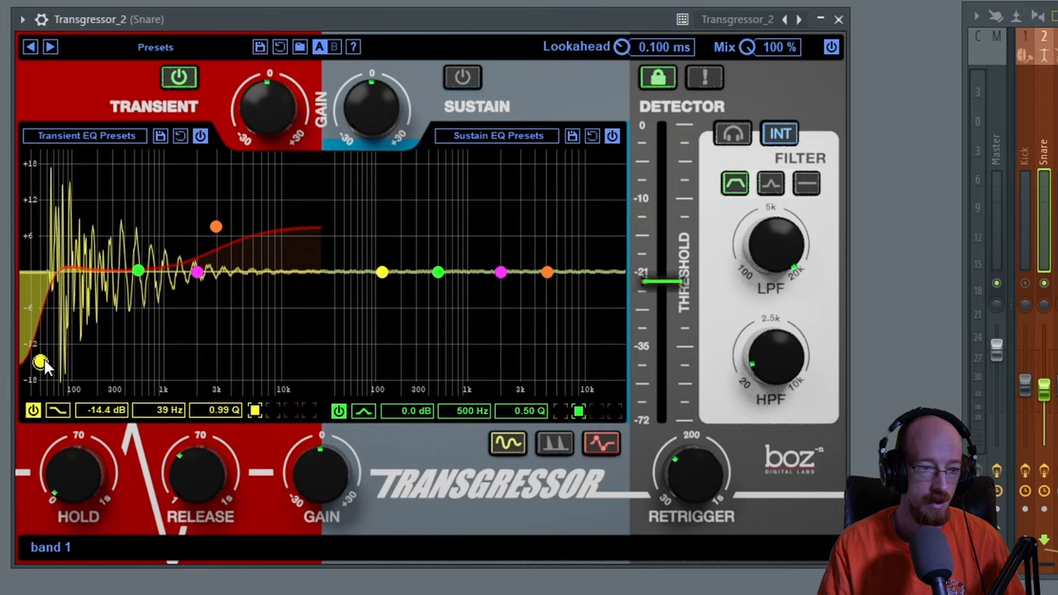
left_click_drag(43, 362, 43, 365)
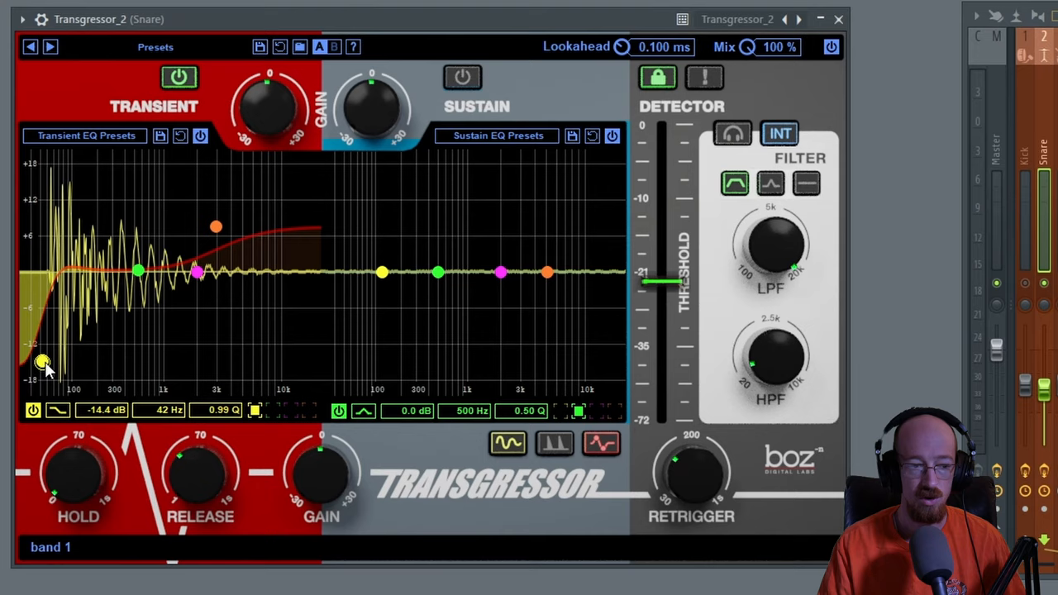
left_click_drag(41, 364, 36, 378)
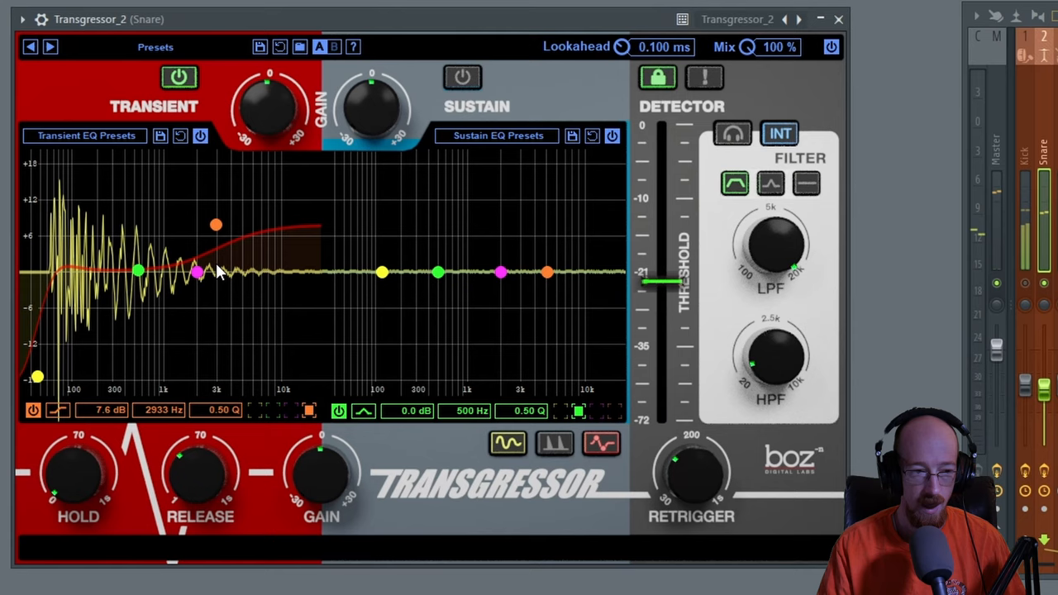
- Solo the snare's sustain section and nudge its EQ band near 2 kHz
left_click(461, 76)
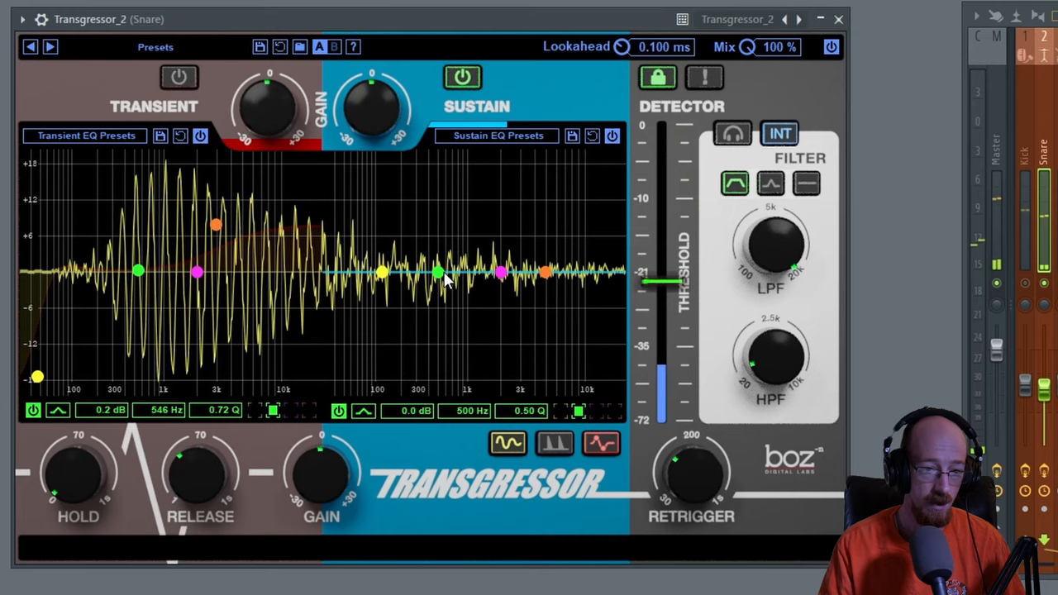
left_click_drag(438, 273, 444, 266)
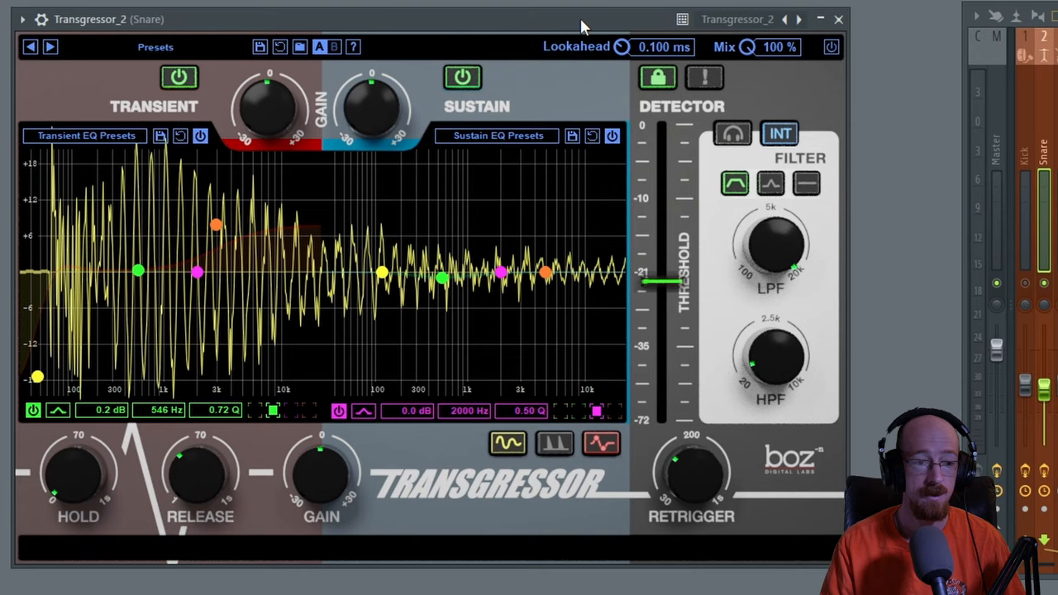
- Re-enable both snare sections and ease the transient boost to 4.7 dB at 2878 Hz
left_click(827, 47)
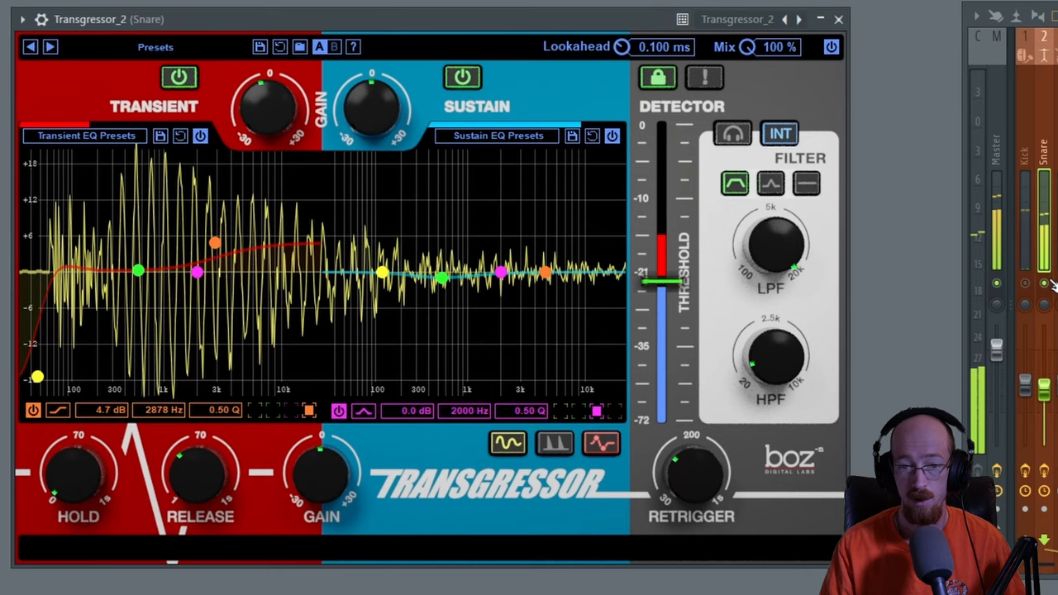
left_click(266, 108)
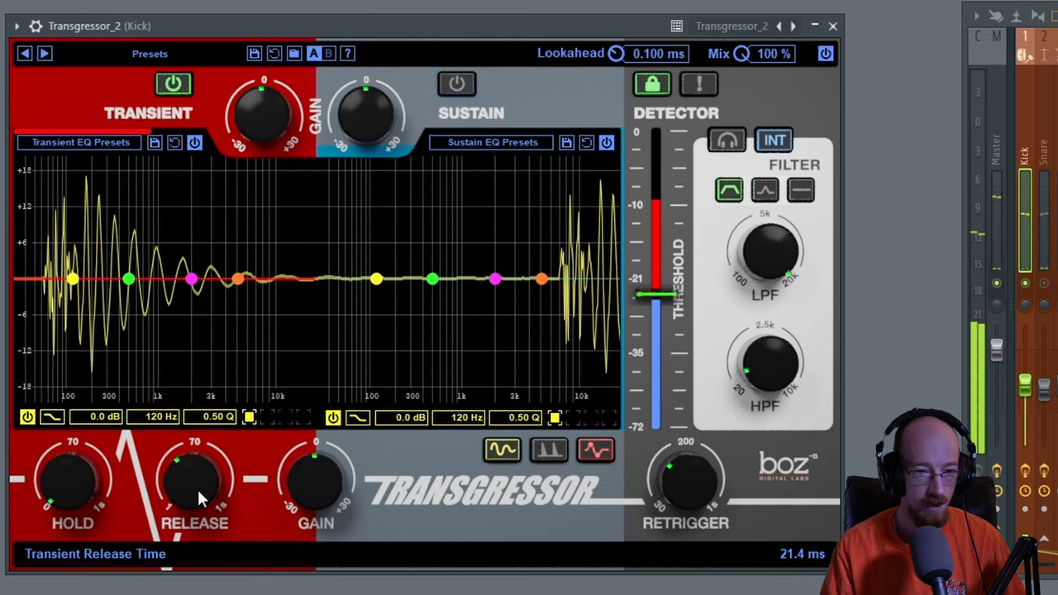
- Audition the kick's sustain, return to transient only, and raise the transient high shelf
left_click(174, 86)
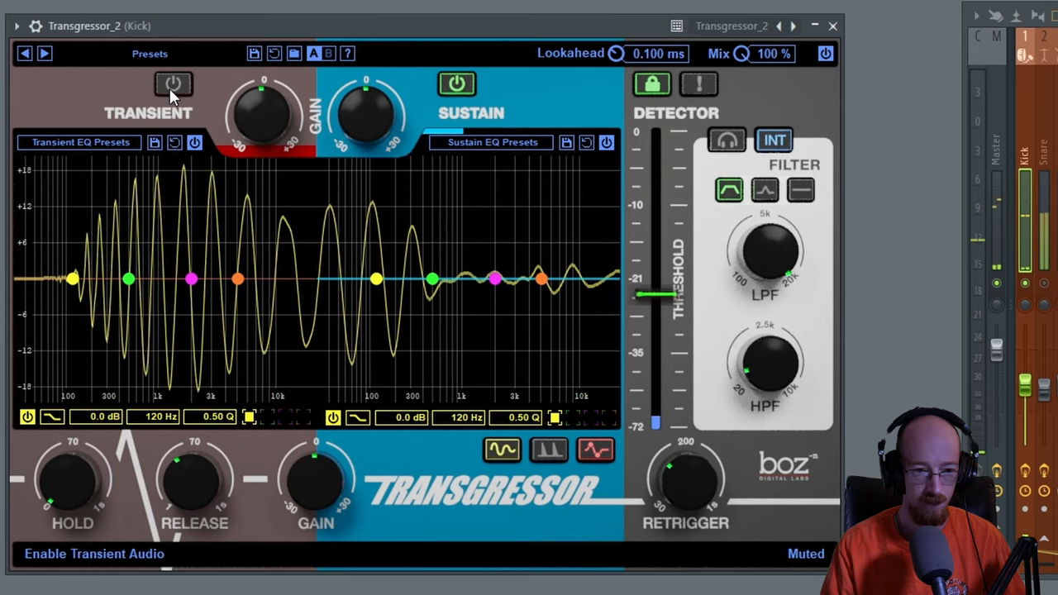
left_click(173, 84)
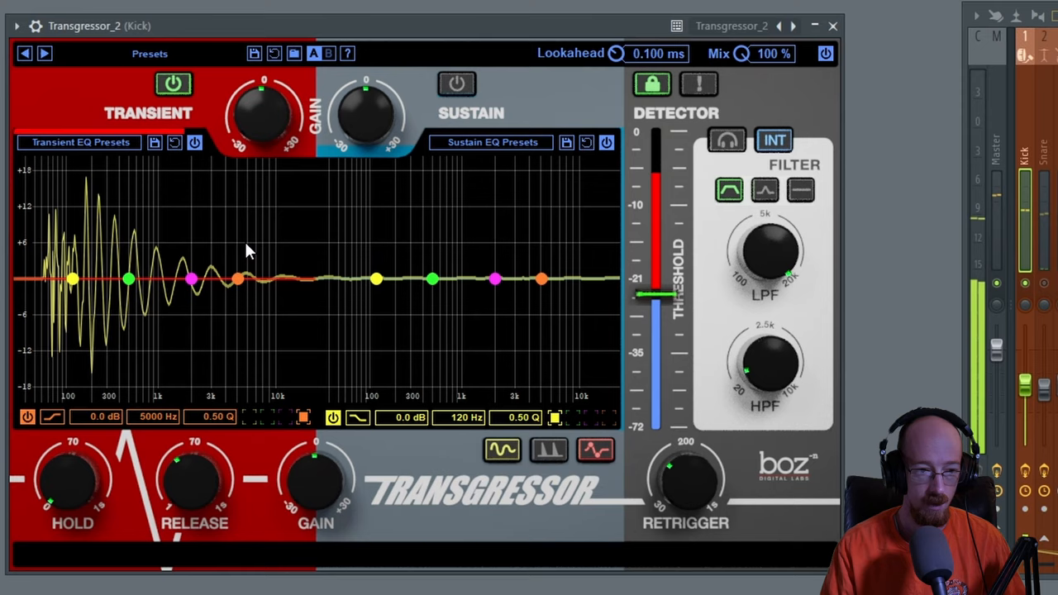
left_click_drag(248, 278, 165, 194)
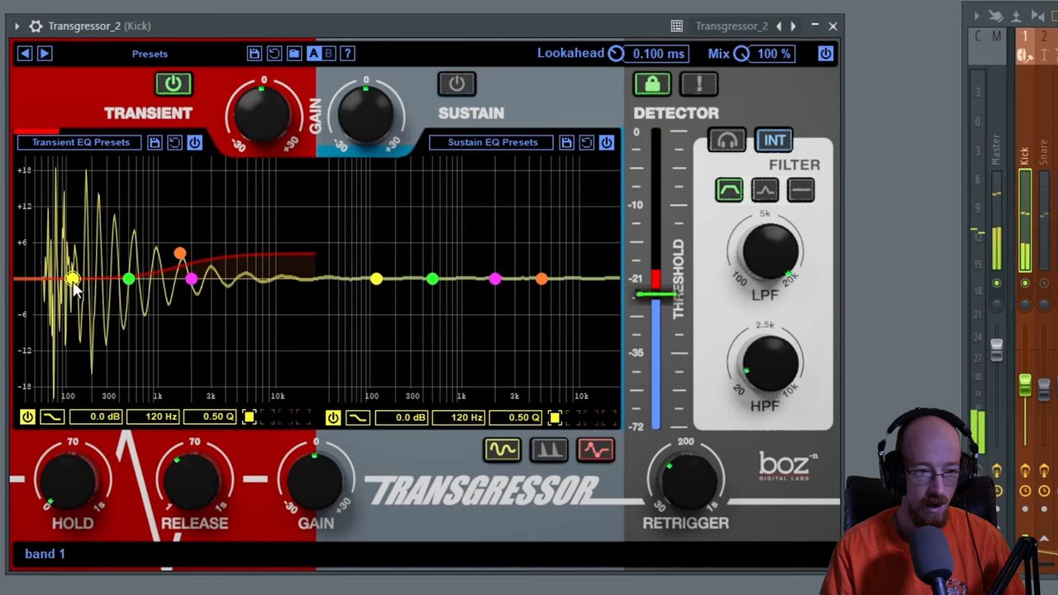
- Make the kick's lowest transient band a bell boosting about 10.8 dB at 87 Hz
right_click(69, 278)
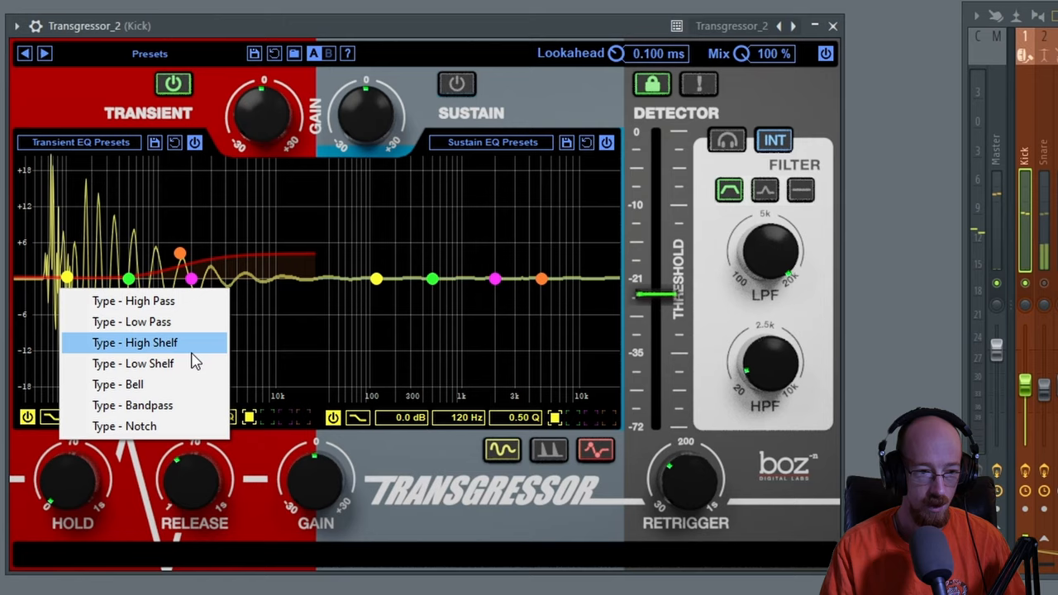
left_click(134, 342)
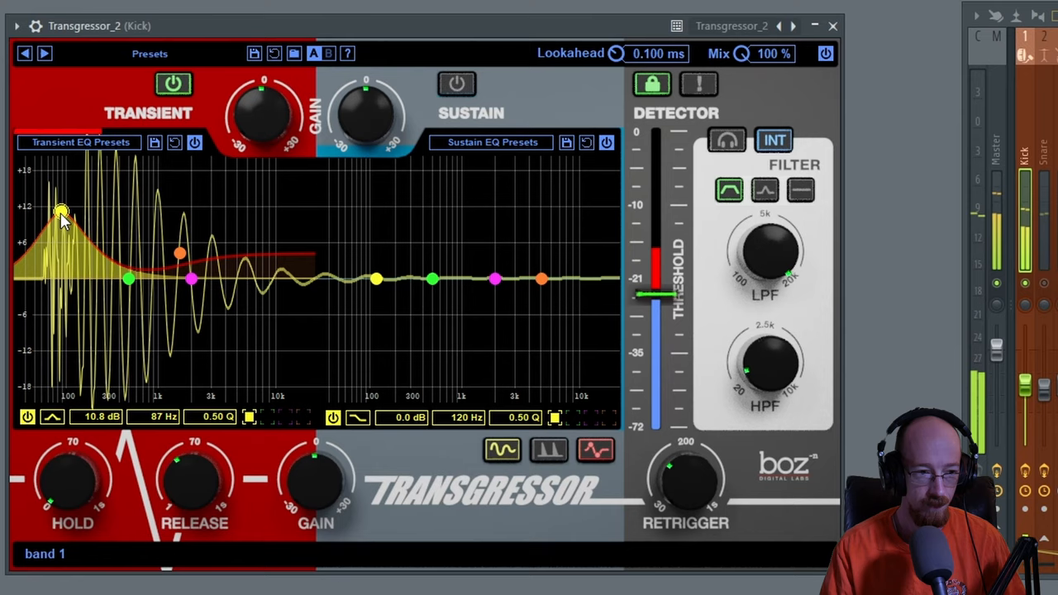
left_click_drag(62, 213, 53, 223)
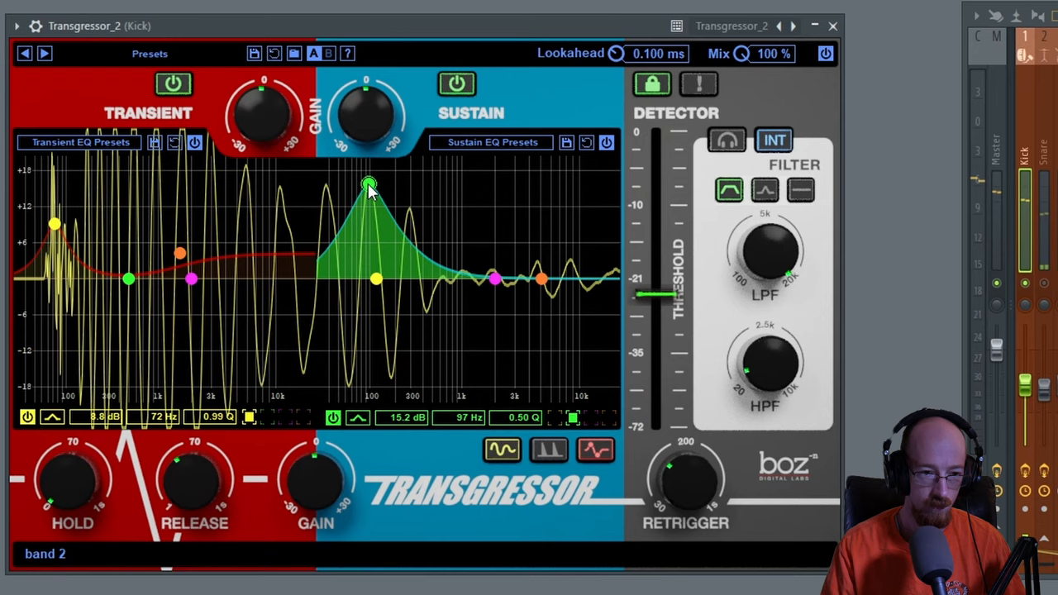
- Move the kick's sustain EQ boost to about +8.3 dB at 2163 Hz
left_click_drag(369, 184, 502, 206)
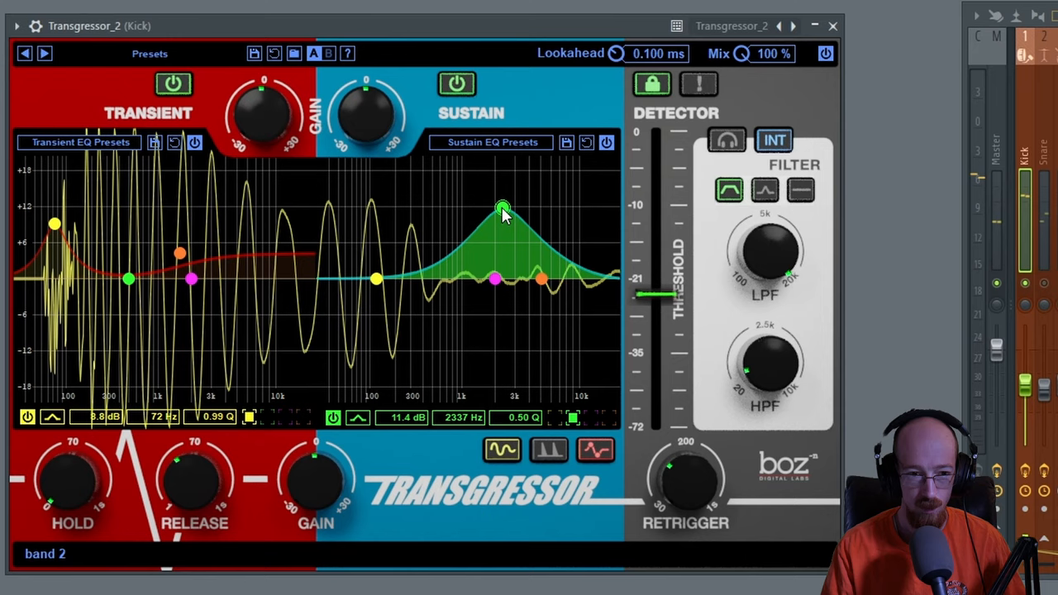
left_click_drag(502, 207, 498, 228)
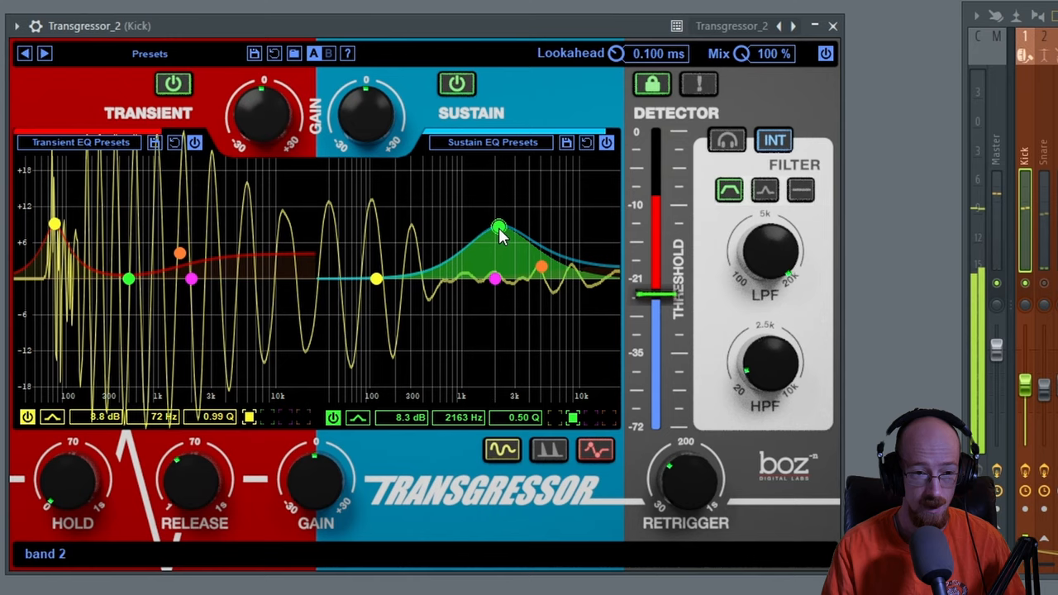